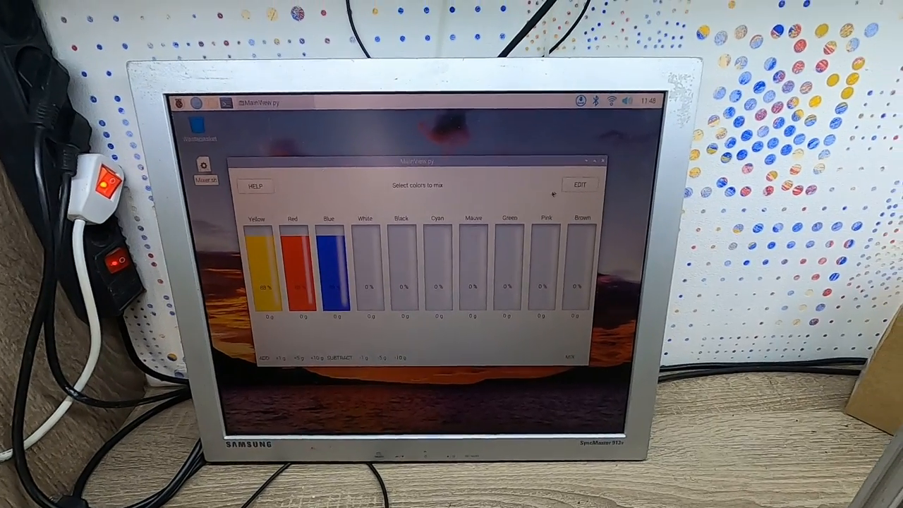
# Open the Edit colors editor and step back to slot 01, Yellow FFCA00
pyautogui.click(579, 183)
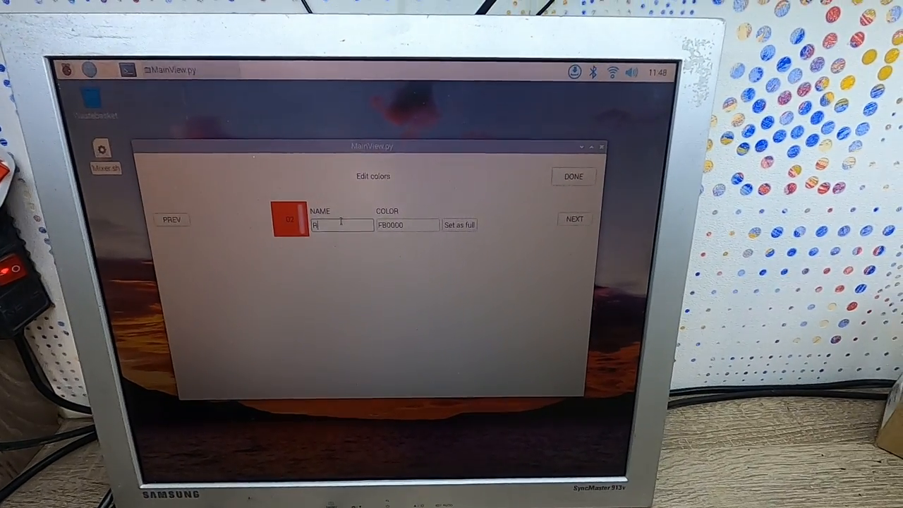
pyautogui.write('Green')
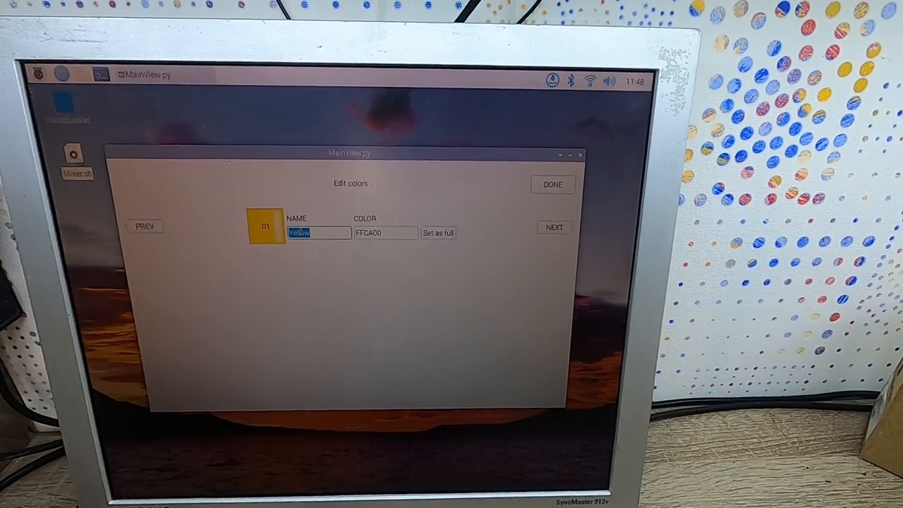
# Rename slot 01 to Red with colour FF0000 and move on to slot 04
pyautogui.write('Red')
pyautogui.click(386, 233)
pyautogui.write('00')
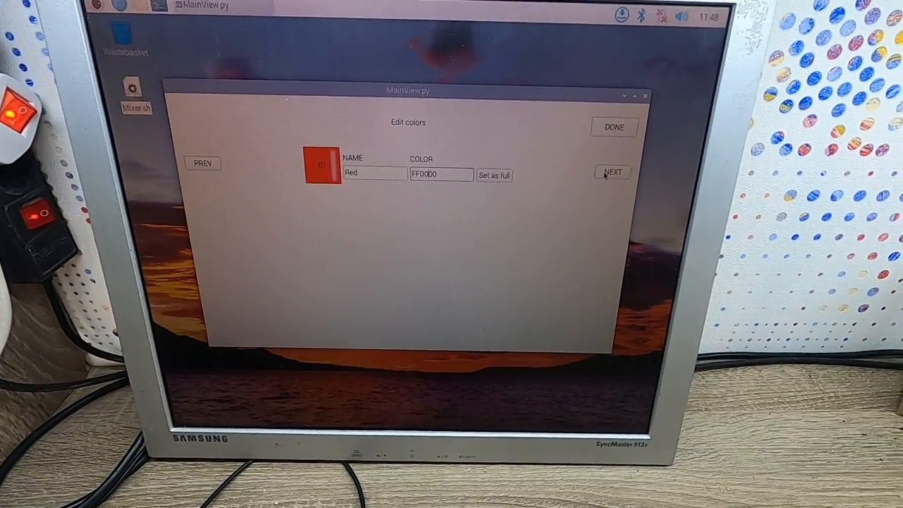
pyautogui.click(612, 172)
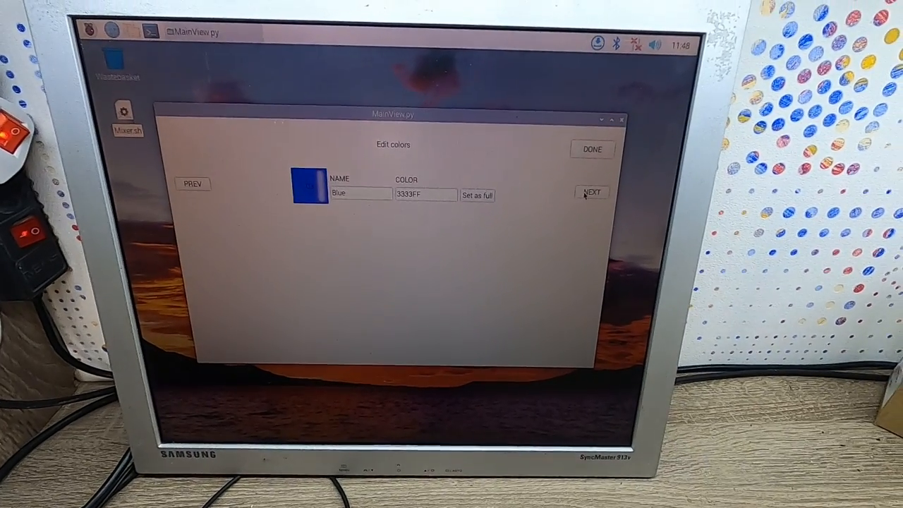
pyautogui.click(591, 192)
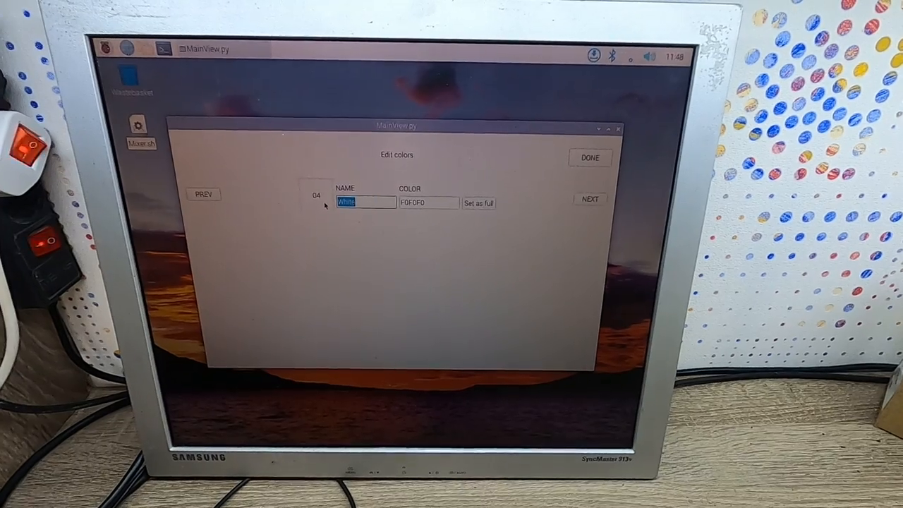
# Name slot 04 Pink with colour F00000 and set its tank level to full
pyautogui.write('Pink')
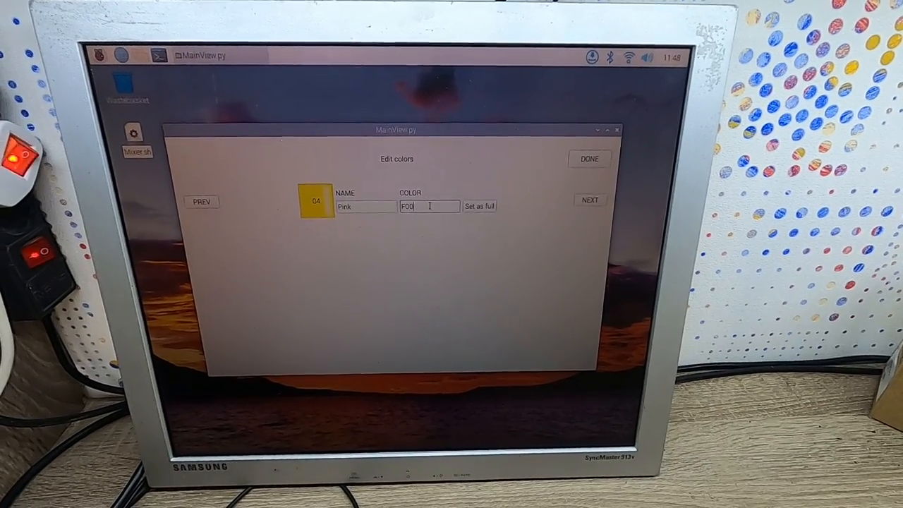
pyautogui.write('000')
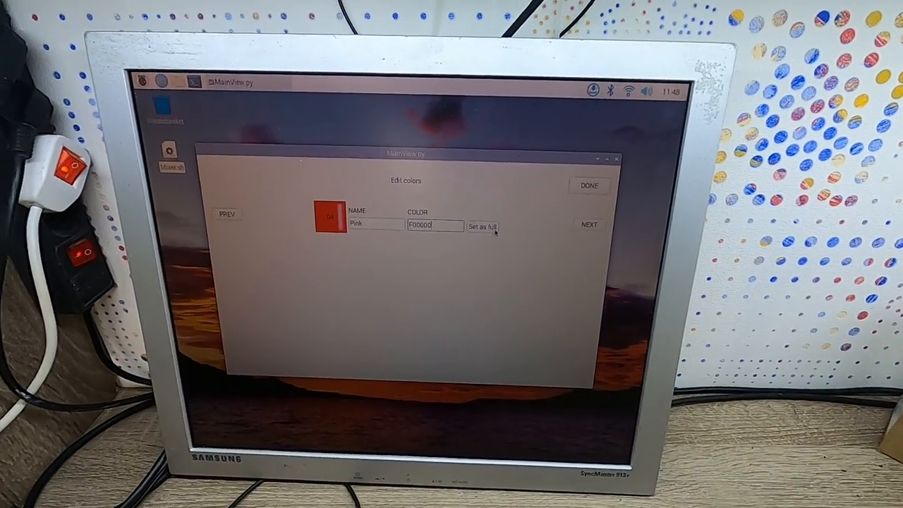
pyautogui.click(588, 185)
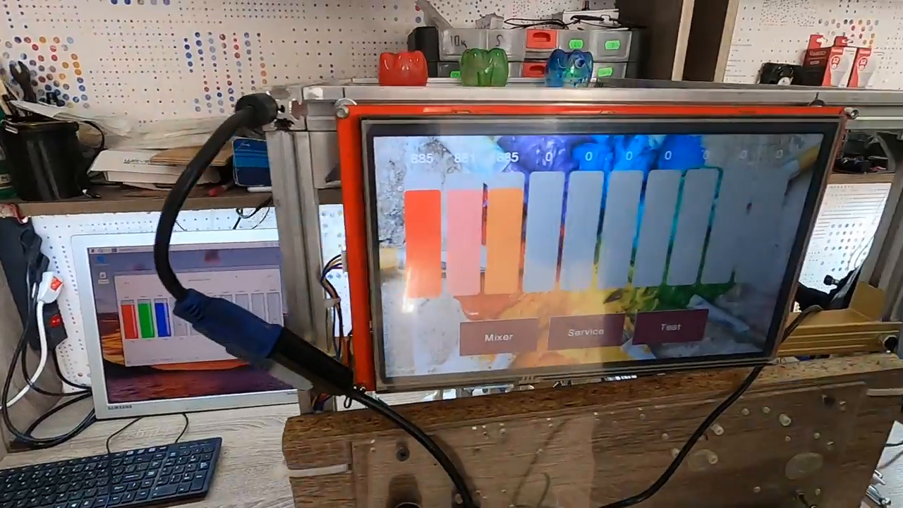
# Reset all ten paint tanks to 1000 from the Service screen and return to the overview
pyautogui.click(495, 333)
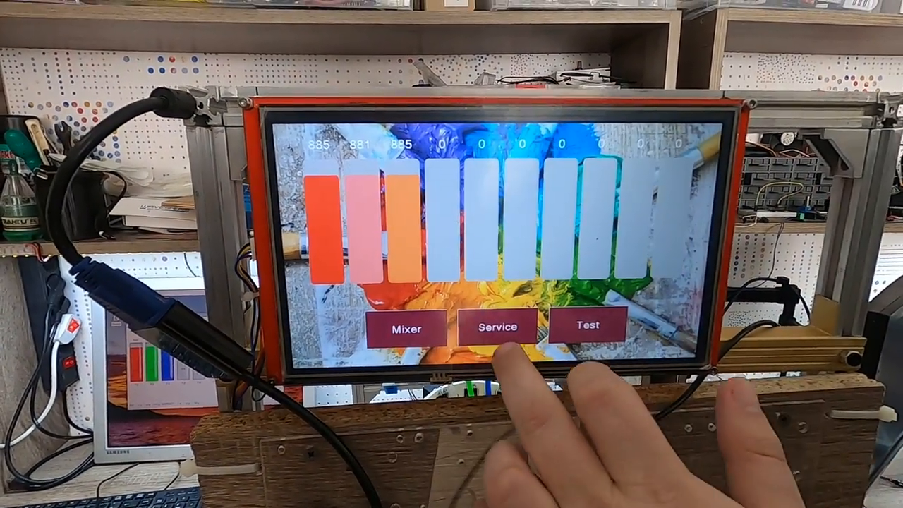
pyautogui.click(496, 327)
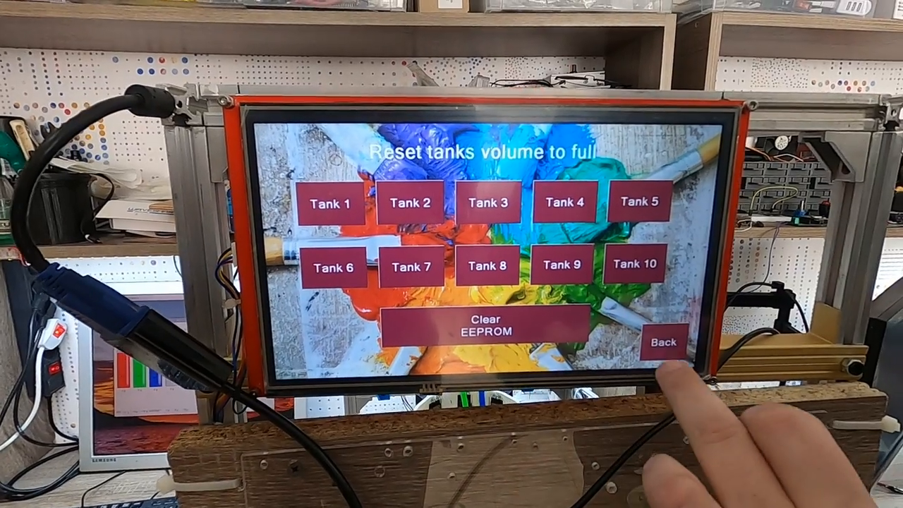
pyautogui.click(661, 342)
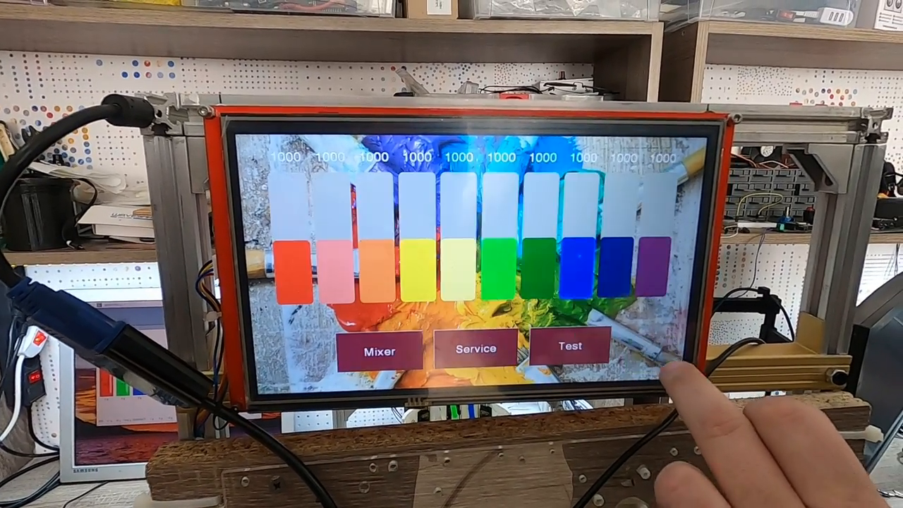
pyautogui.click(570, 349)
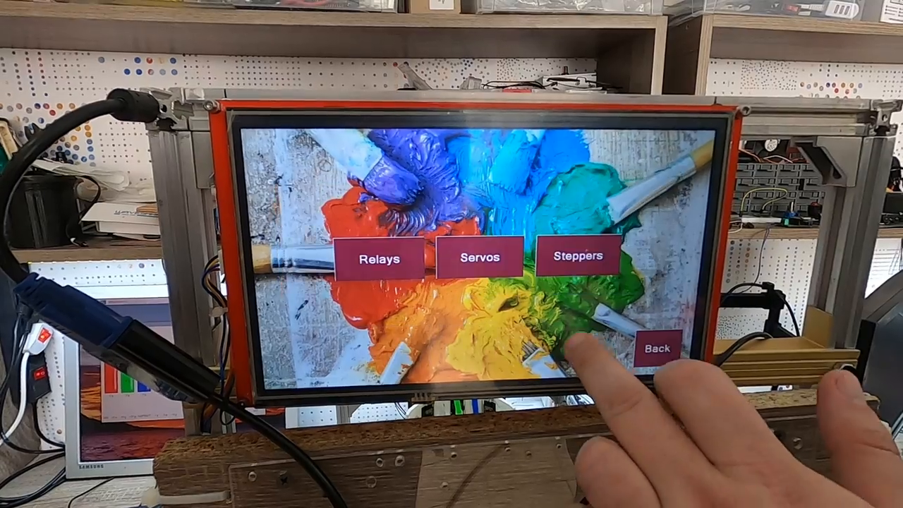
# Try the relay buttons on the Relays test screen and go back to the test menu
pyautogui.click(379, 256)
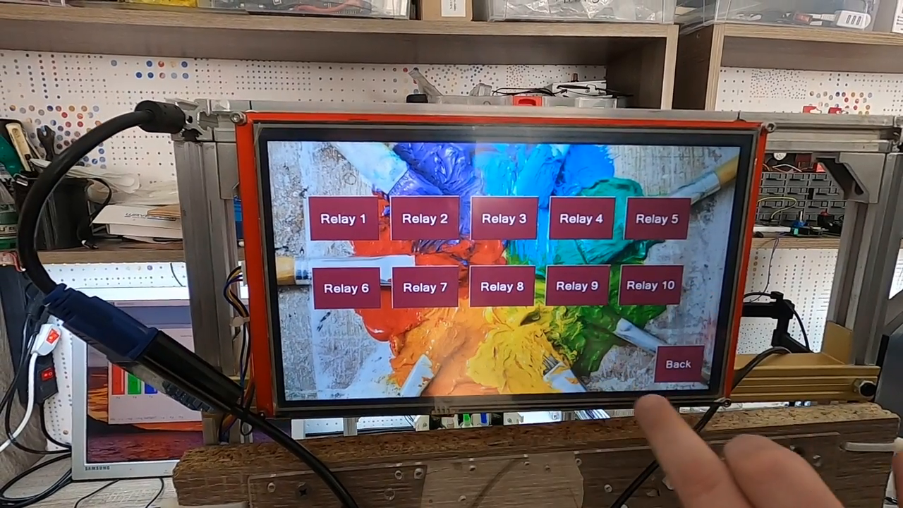
pyautogui.click(677, 365)
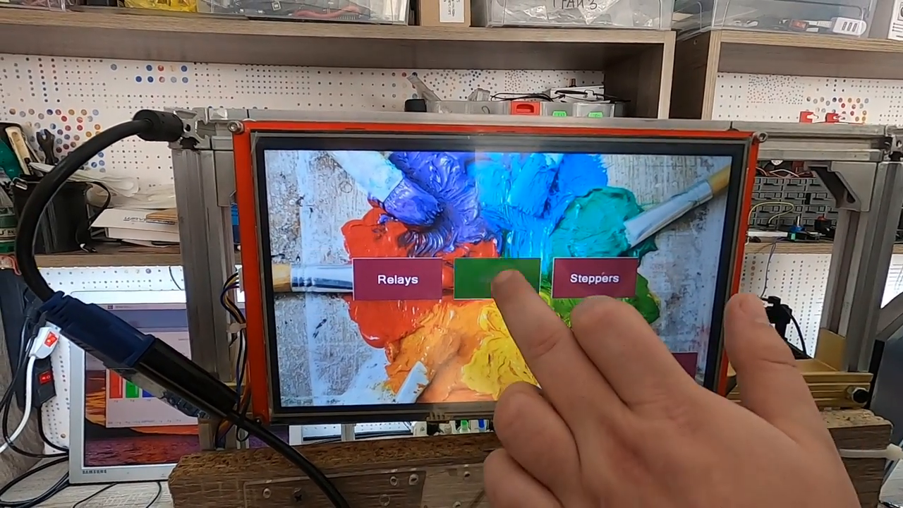
pyautogui.click(494, 280)
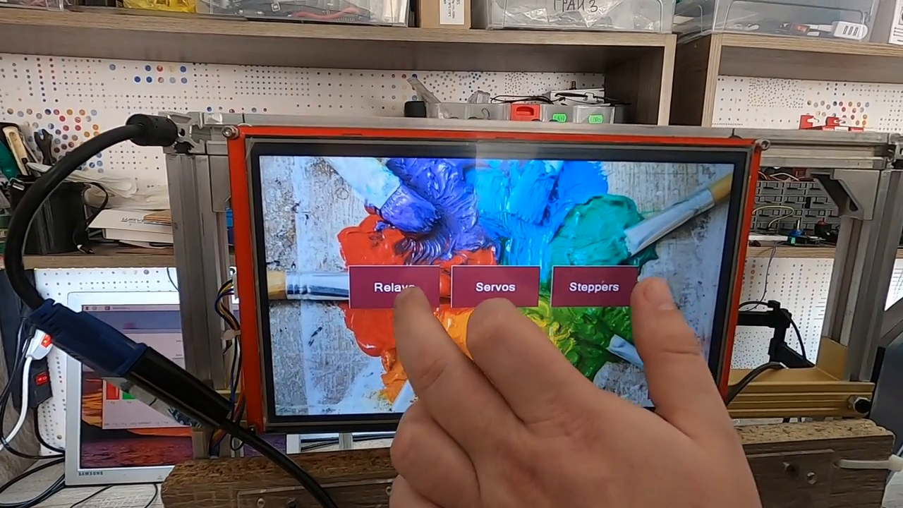
# Revisit the relays, then switch to the Servos test screen with Servo 1 on
pyautogui.click(392, 286)
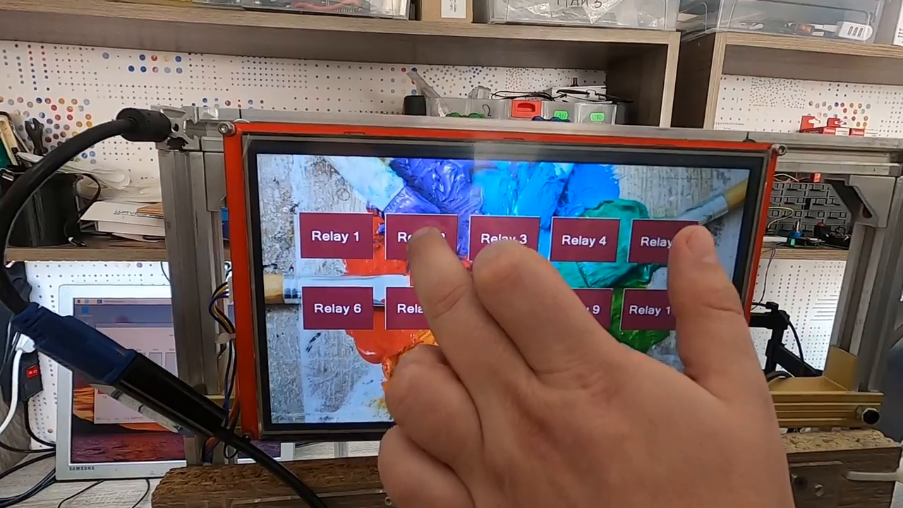
pyautogui.click(416, 240)
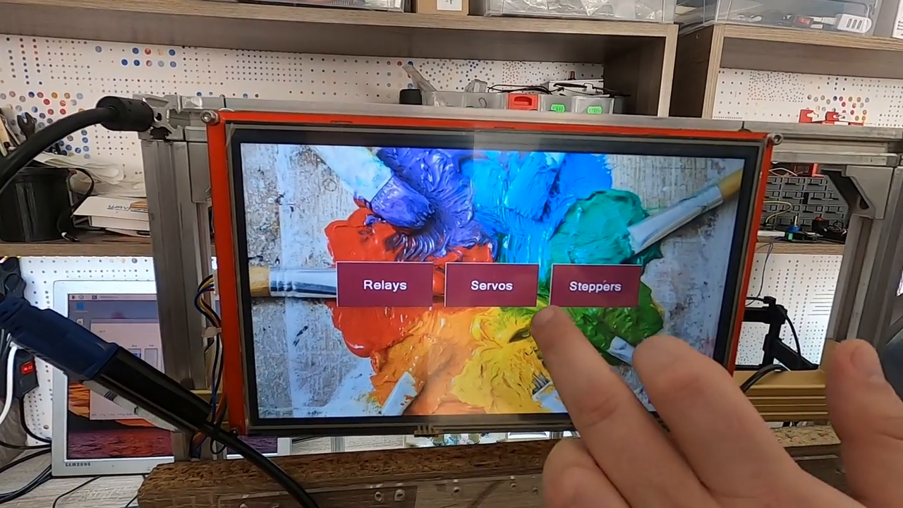
pyautogui.click(487, 286)
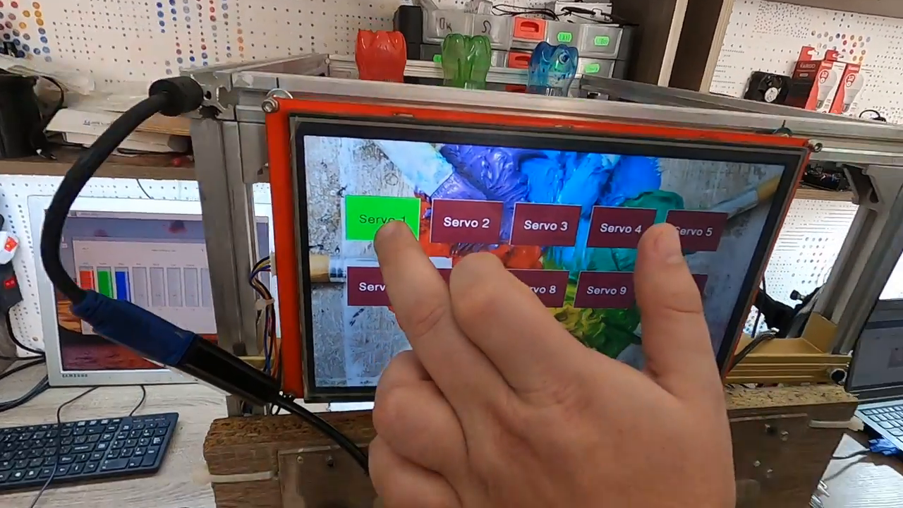